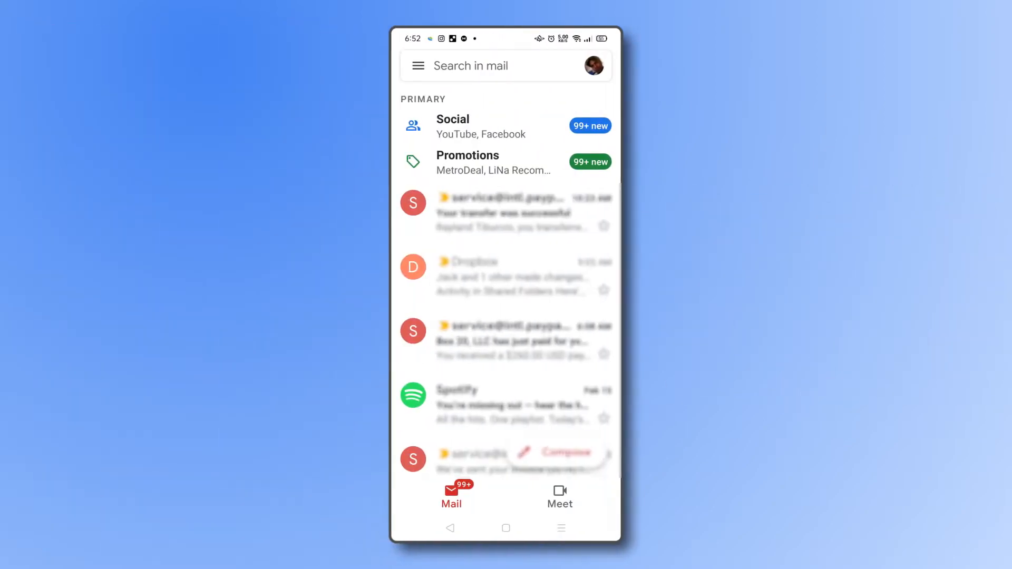
- Bring up the Google account panel from the profile picture in the inbox
click(594, 66)
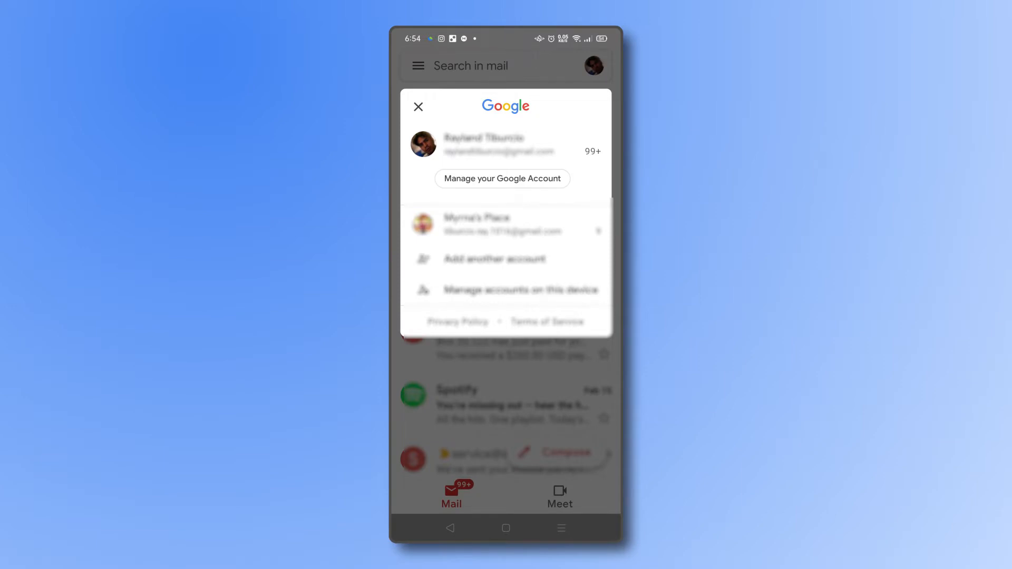
- Go to Manage your Google Account and reach the Security section via the More menu
click(501, 179)
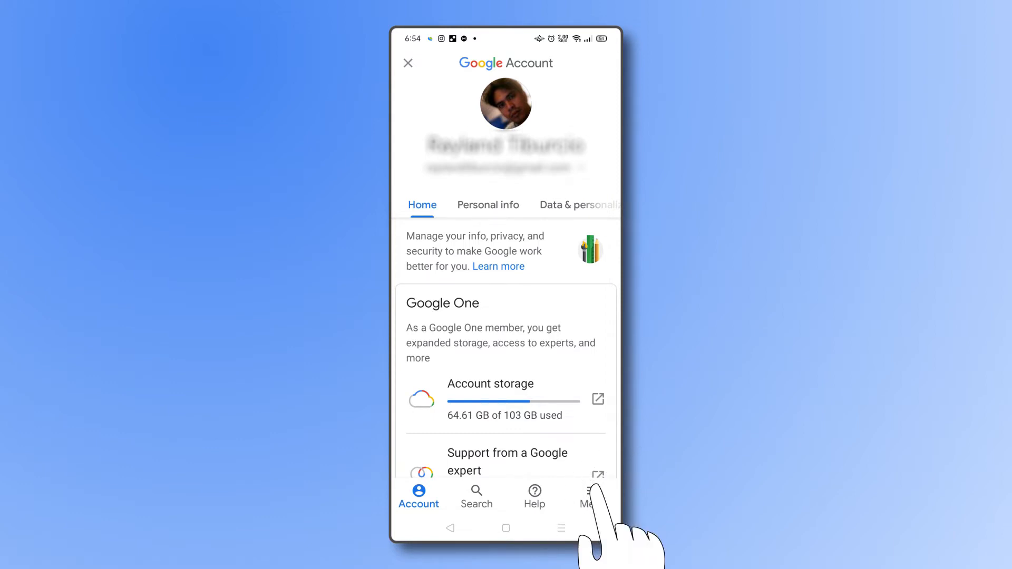
click(586, 495)
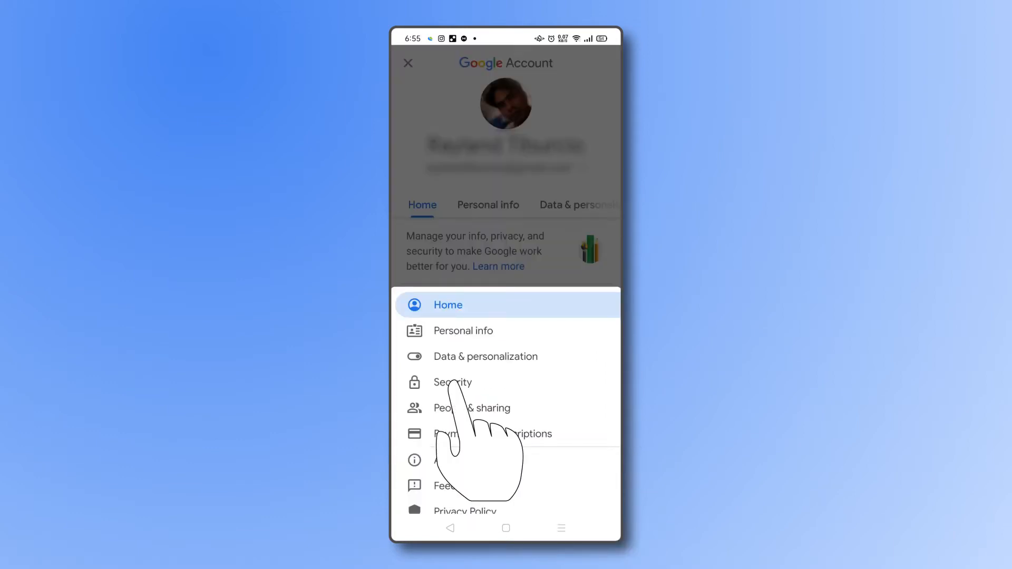
click(452, 381)
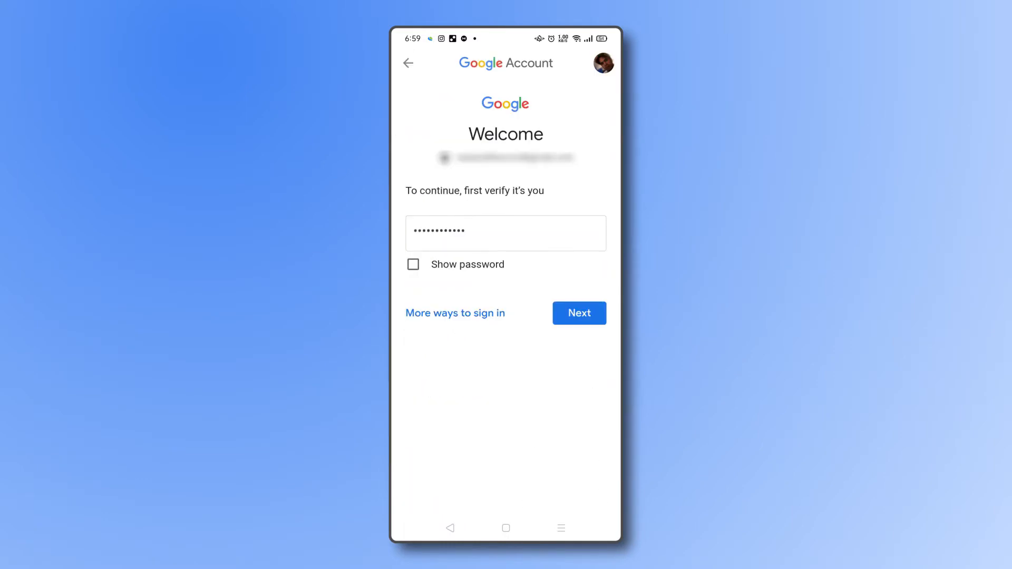
- Choose Password, verify with the current password, and reach the empty new-password fields
click(579, 313)
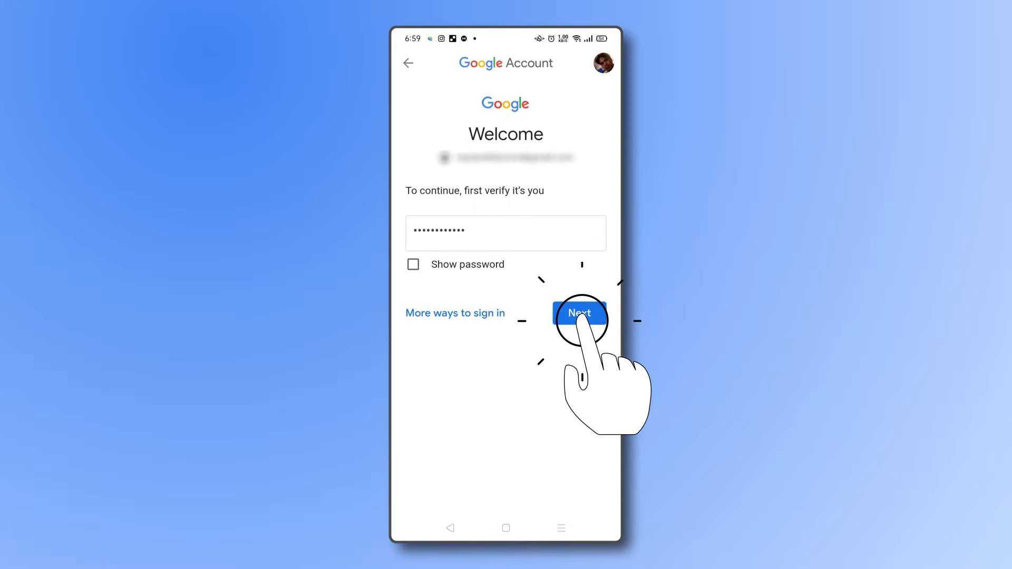
click(579, 313)
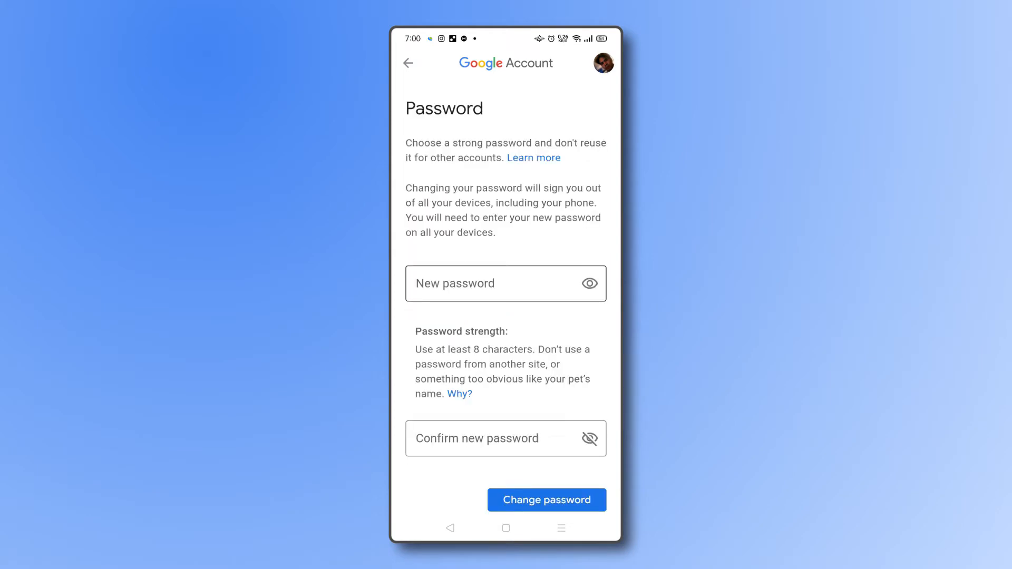